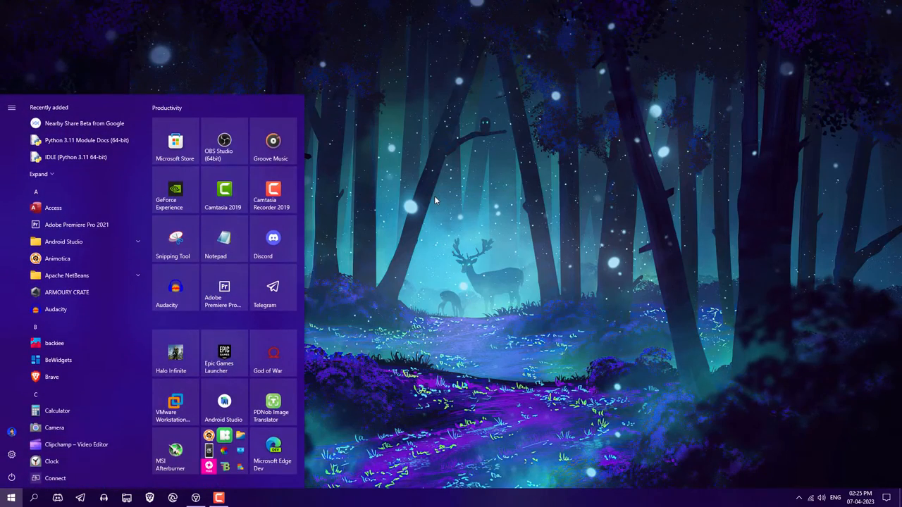
# - Launch Google Chrome from the Start menu on a new tab
pyautogui.click(196, 498)
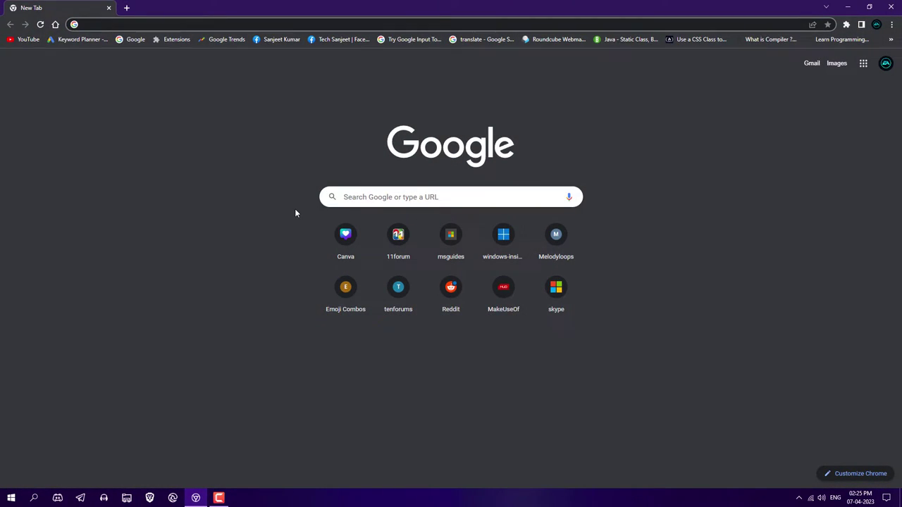
# - Search 'android studio download' and download Android Studio Electric Eel from developer.android.com
pyautogui.write('android studio download')
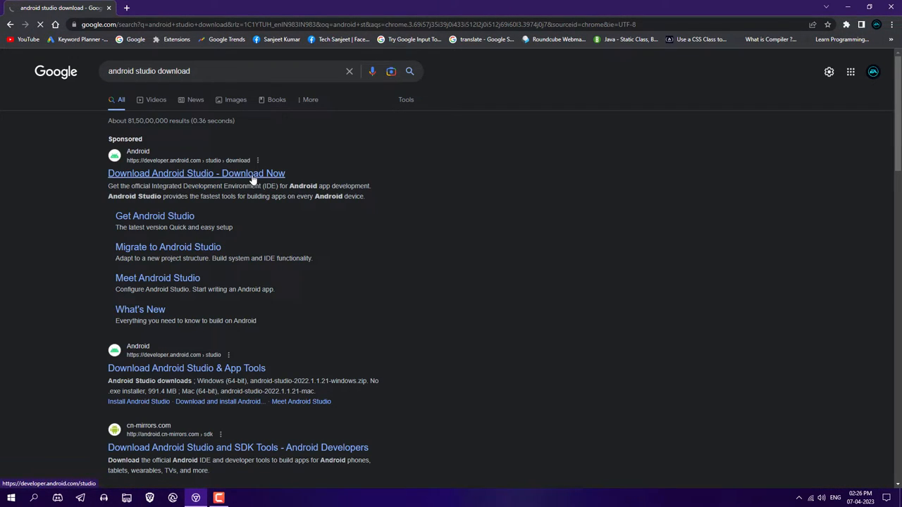
pyautogui.click(196, 173)
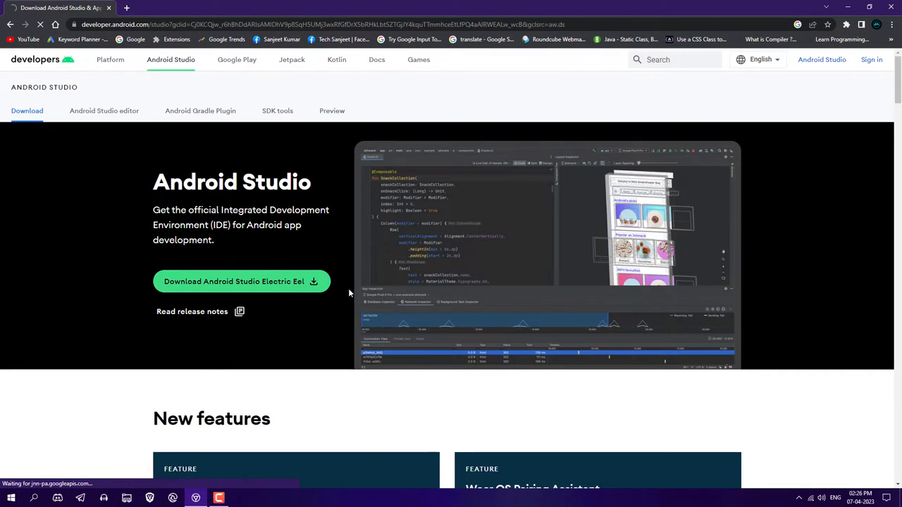
pyautogui.click(241, 281)
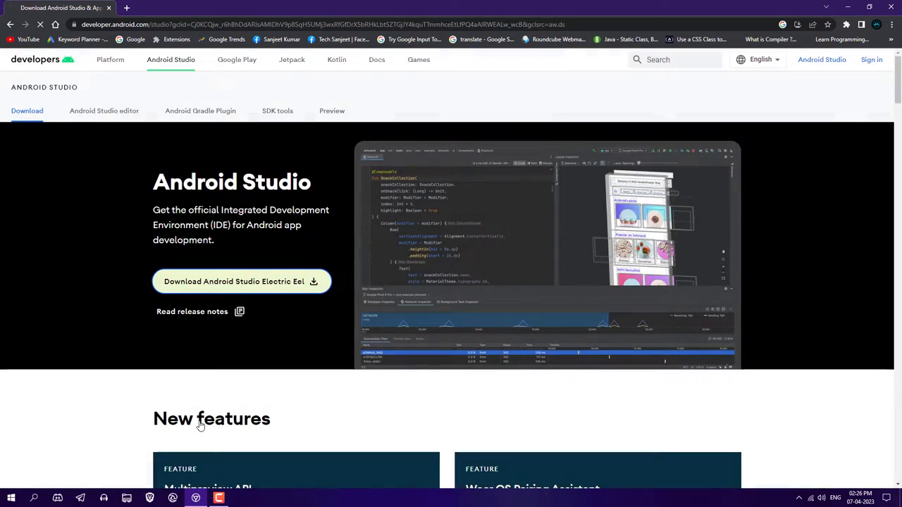
pyautogui.click(242, 281)
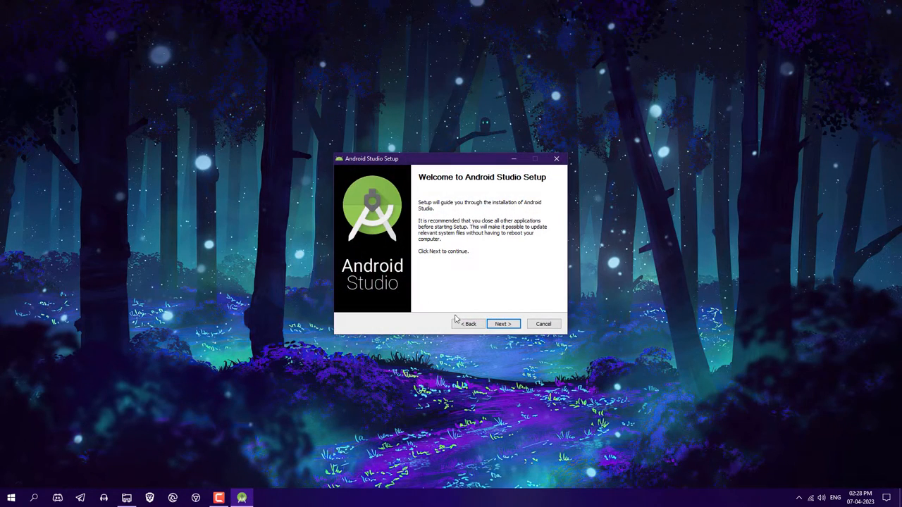
# - Continue past the Android Studio Setup welcome screen
pyautogui.click(502, 323)
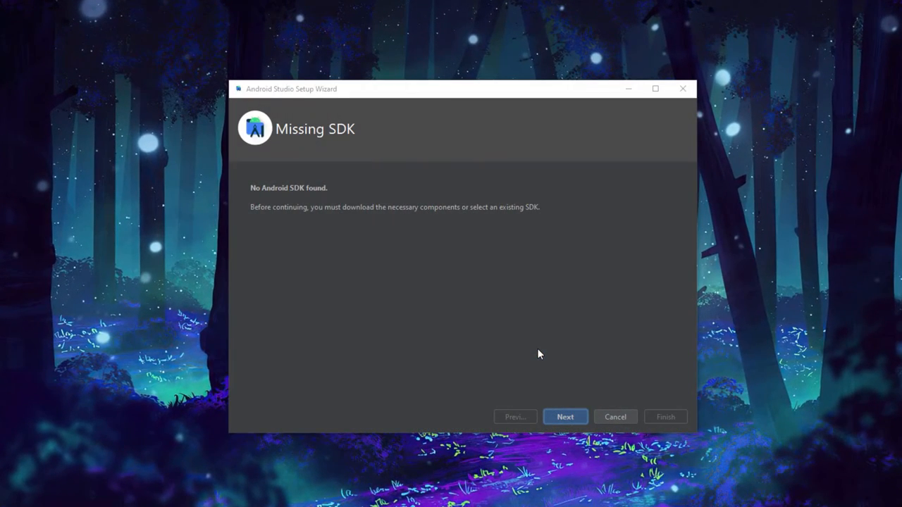
# - Keep Android SDK and API 33 (Android 13.0) selected, accept the license, and finish
pyautogui.click(565, 416)
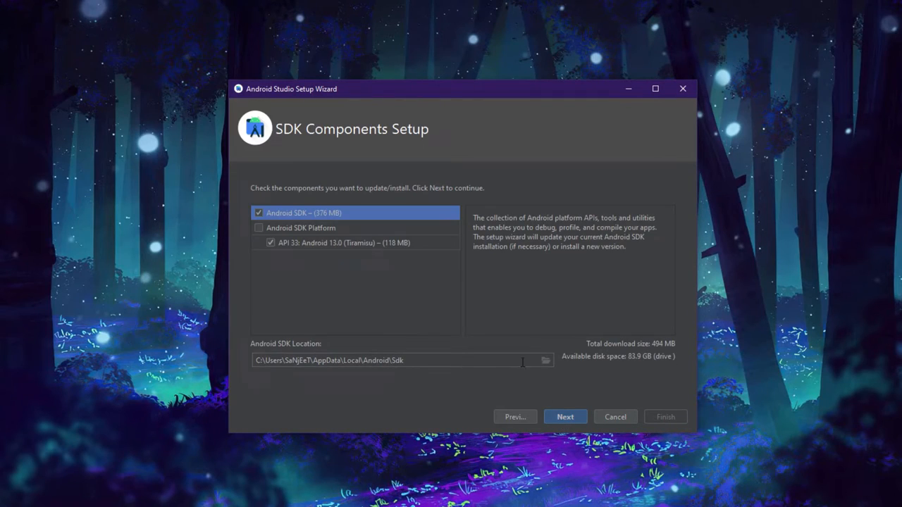
pyautogui.click(343, 243)
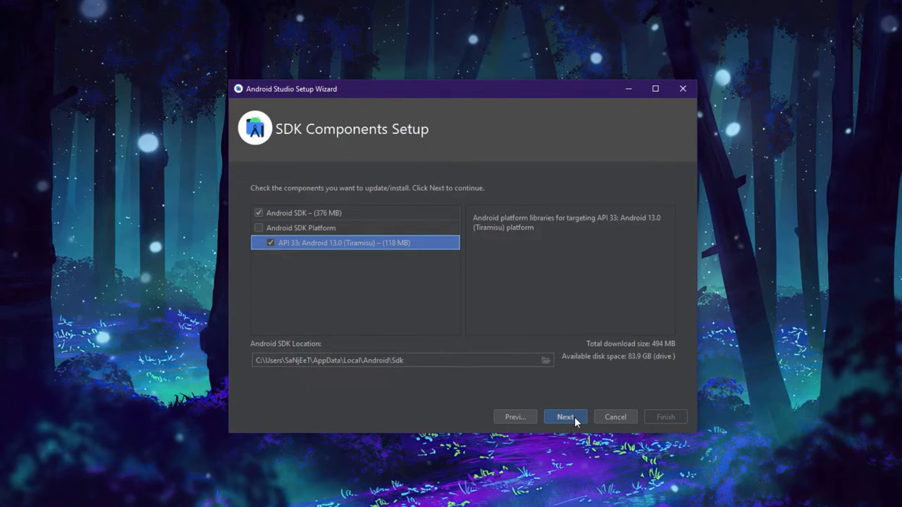
pyautogui.click(565, 417)
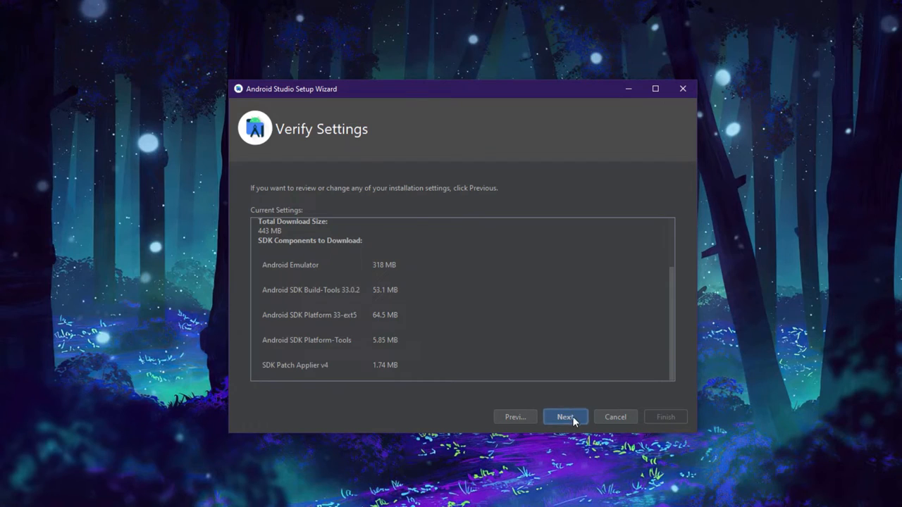
pyautogui.click(565, 416)
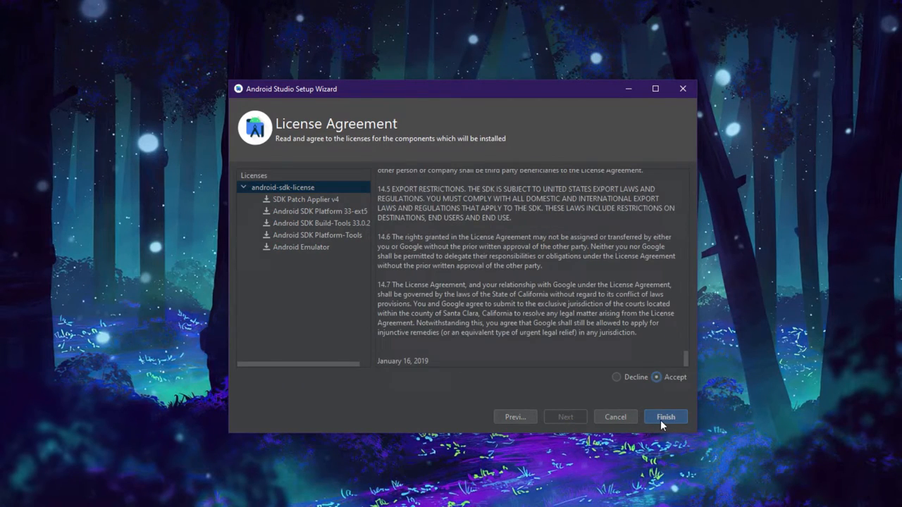
pyautogui.click(665, 417)
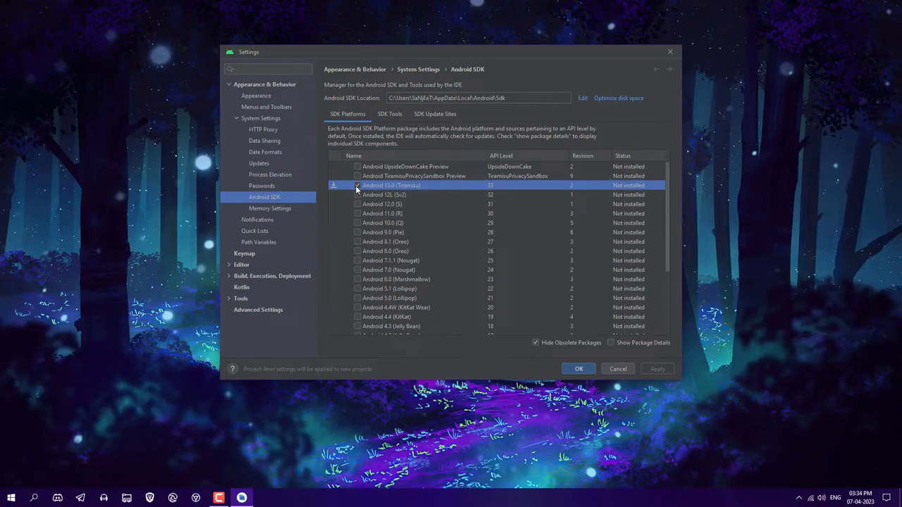
# - Install Android 13.0 (Tiramisu) and Google Play services from the SDK settings
pyautogui.click(389, 114)
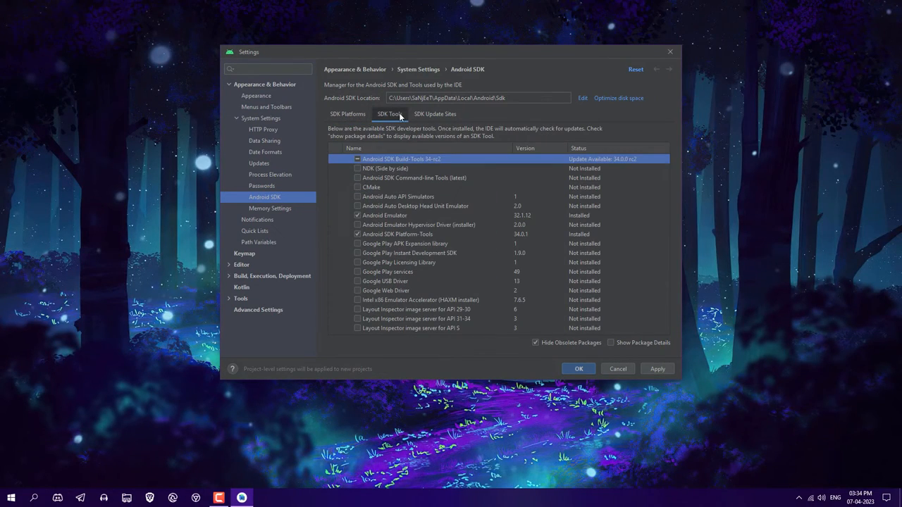
pyautogui.click(347, 113)
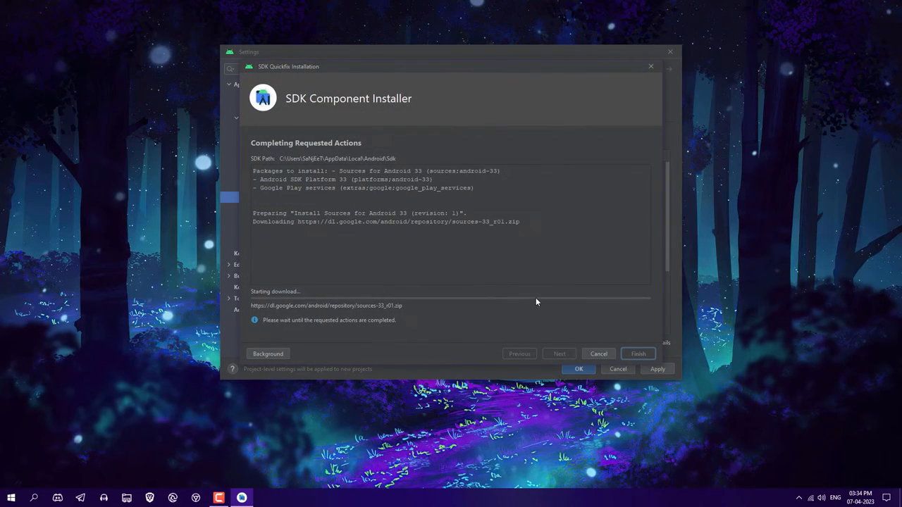
pyautogui.moveTo(275, 359)
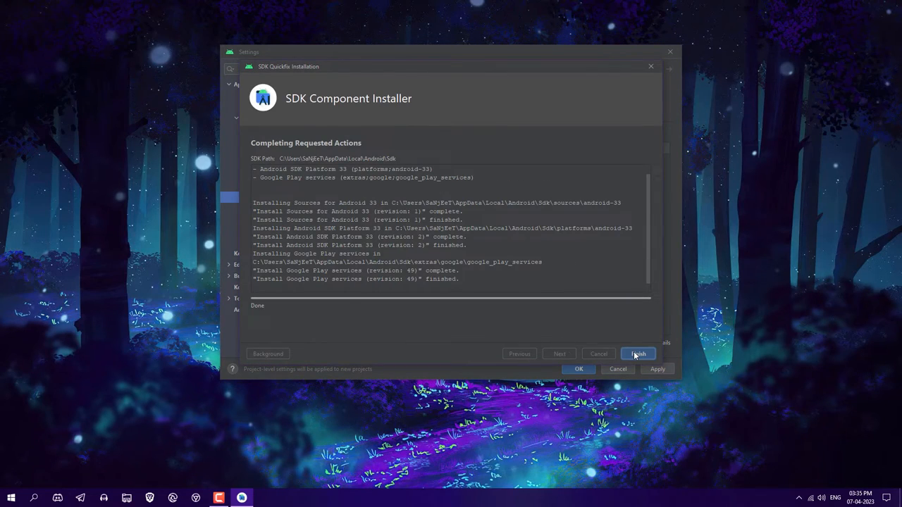
pyautogui.click(638, 354)
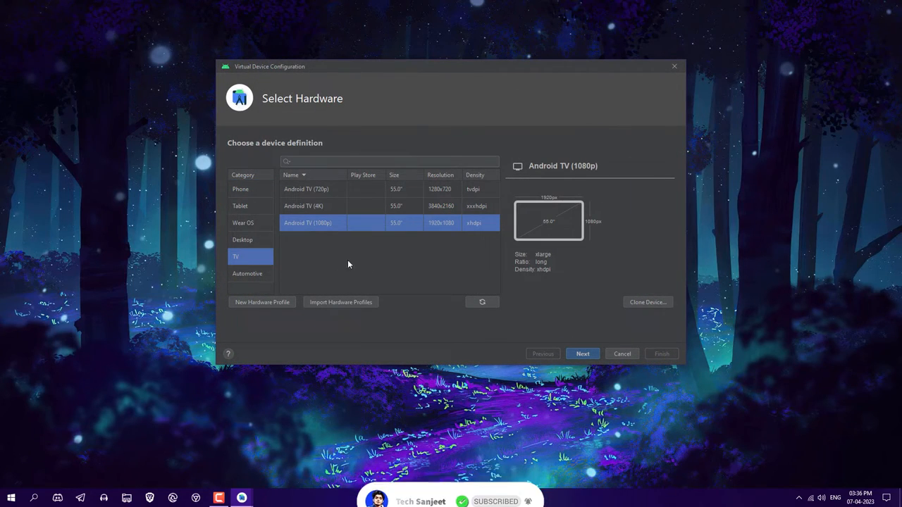
pyautogui.moveTo(395, 296)
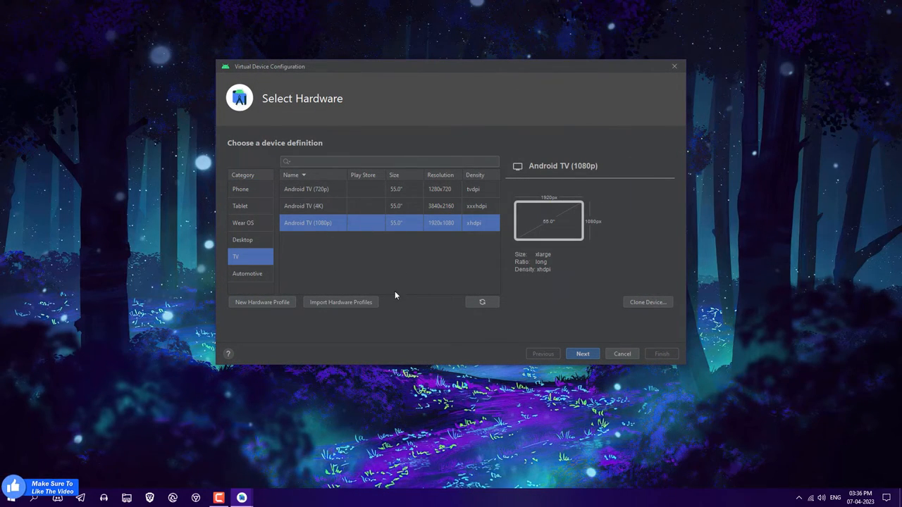
pyautogui.moveTo(597, 359)
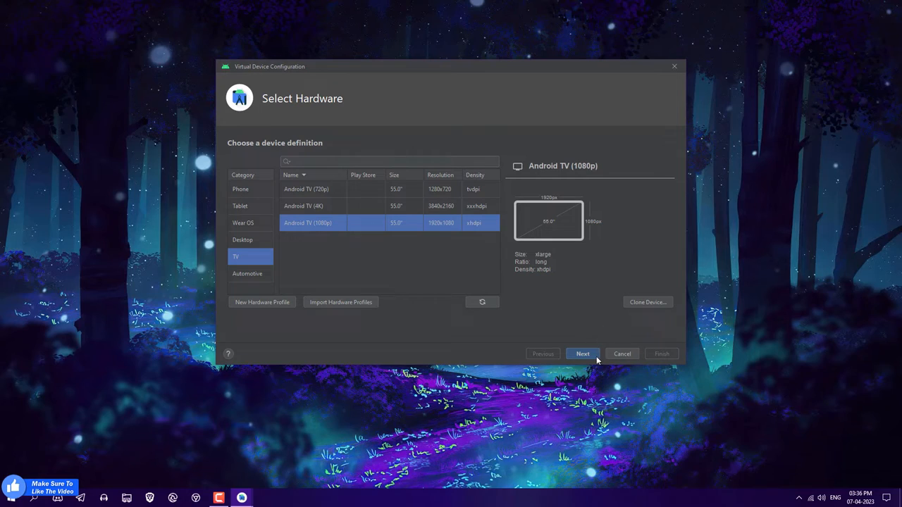
# - Pick the Android TV (1080p) hardware profile and continue to system images
pyautogui.click(582, 354)
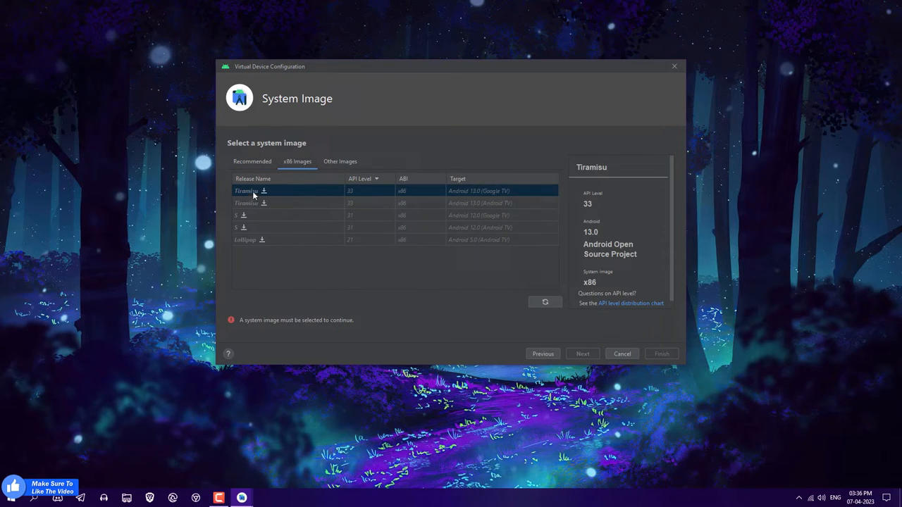
pyautogui.moveTo(479, 196)
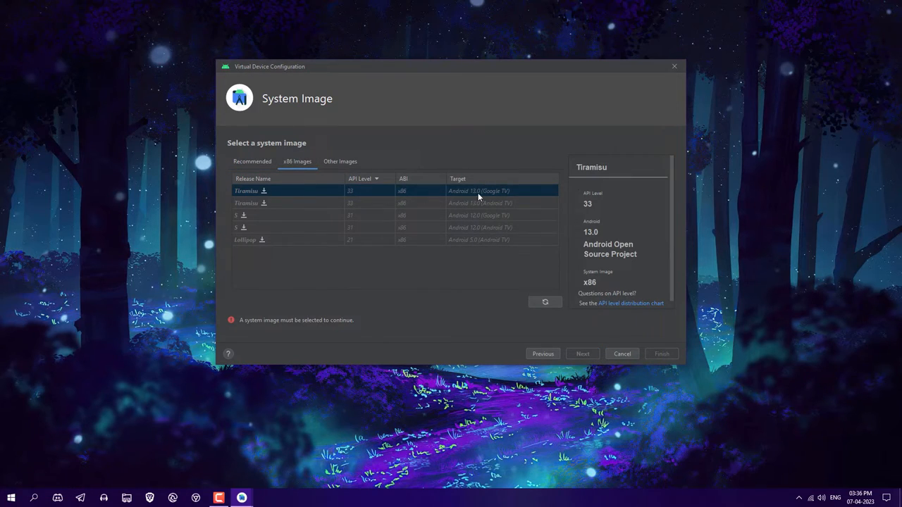
pyautogui.moveTo(263, 193)
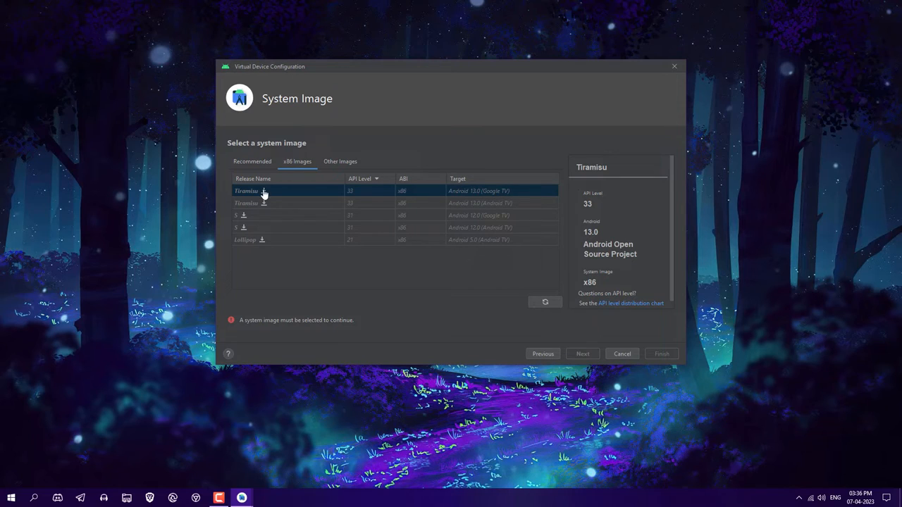
# - Download the Tiramisu API 33 Google TV x86 system image and close the installer
pyautogui.click(264, 191)
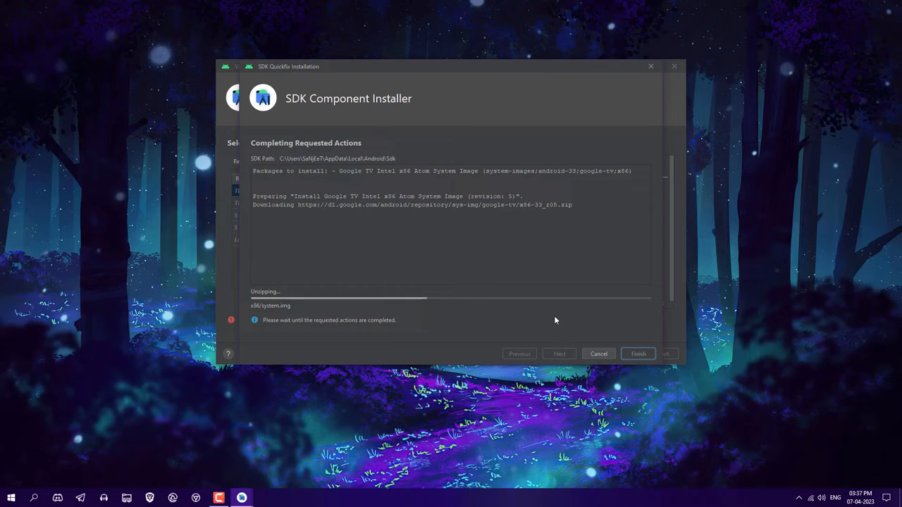
pyautogui.moveTo(639, 364)
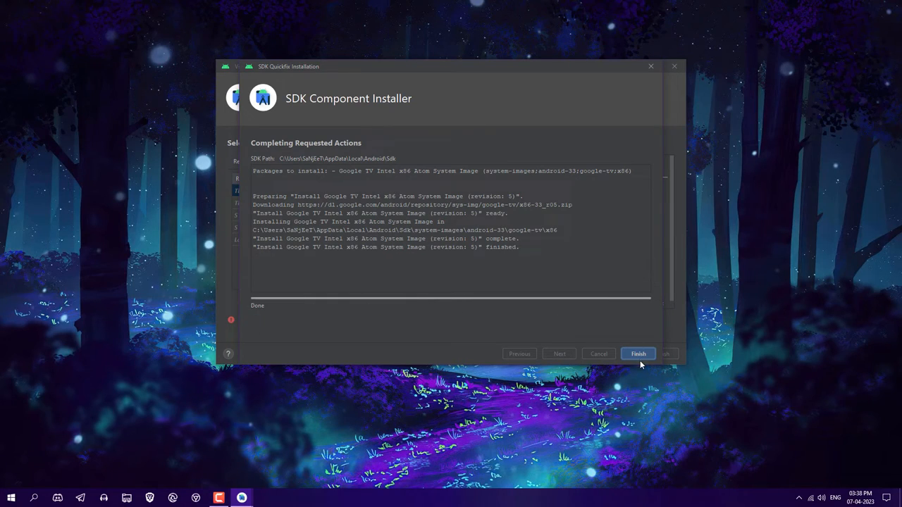
pyautogui.click(638, 354)
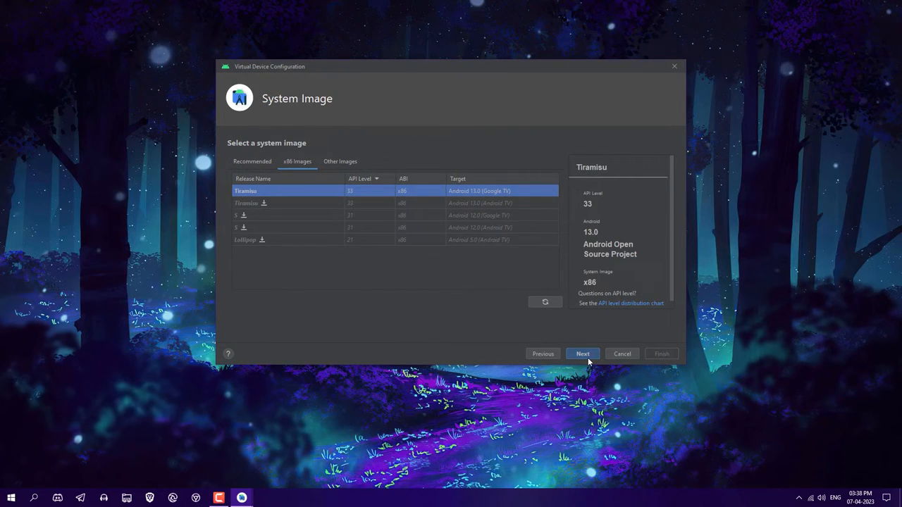
# - Set Graphics to Hardware - GLES 2.0 in Verify Configuration and reveal advanced settings
pyautogui.click(582, 354)
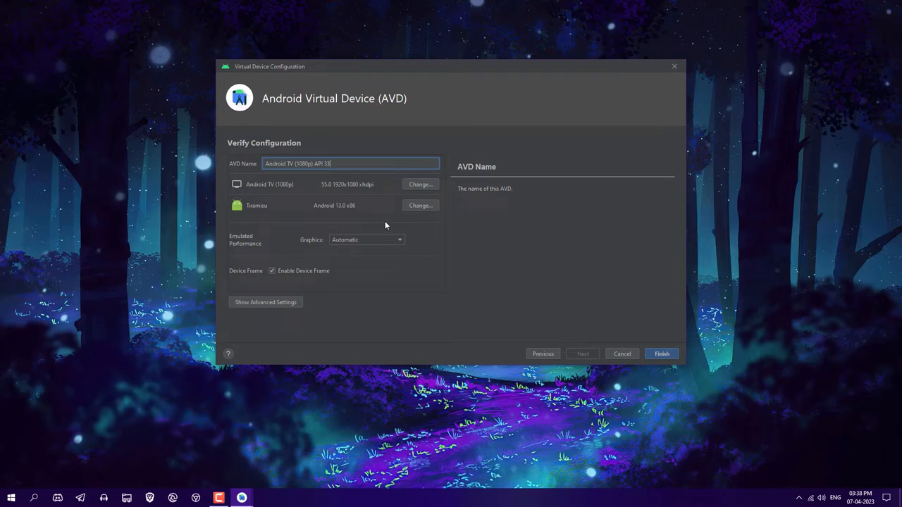
pyautogui.moveTo(363, 244)
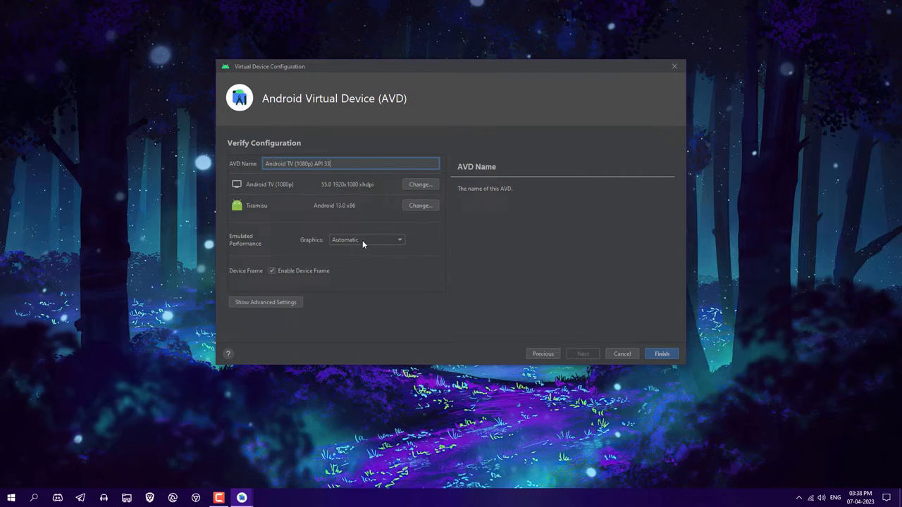
pyautogui.click(400, 240)
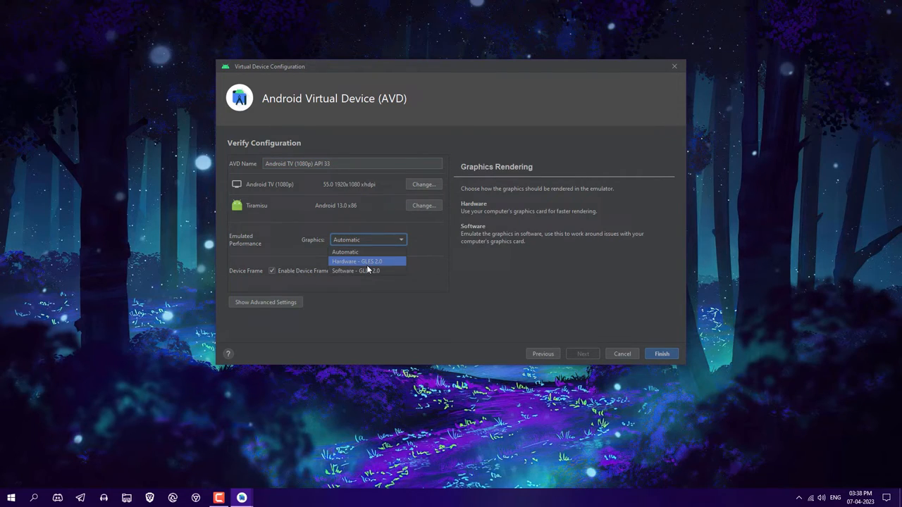
pyautogui.moveTo(391, 264)
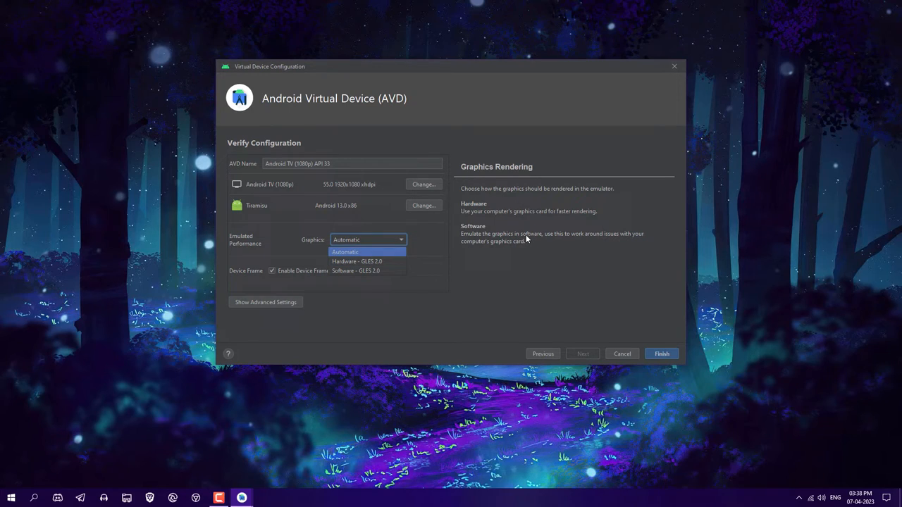
pyautogui.moveTo(367, 262)
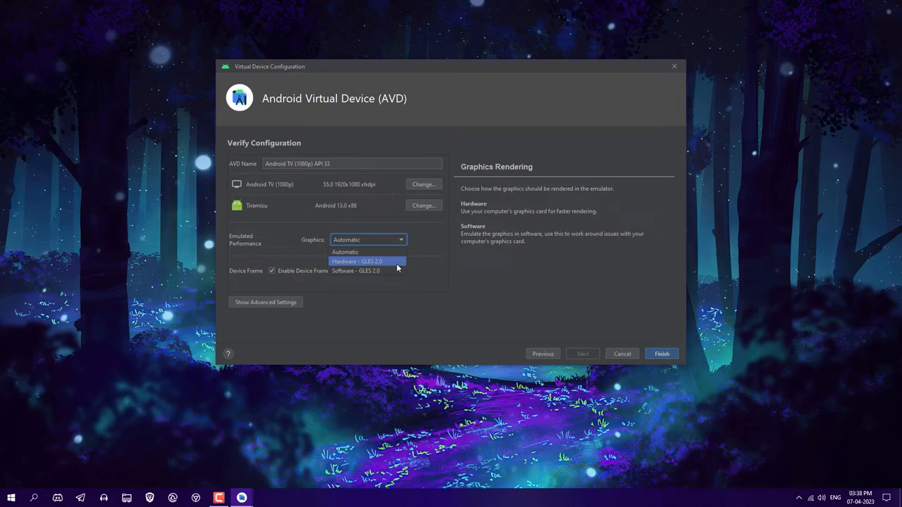
pyautogui.click(357, 262)
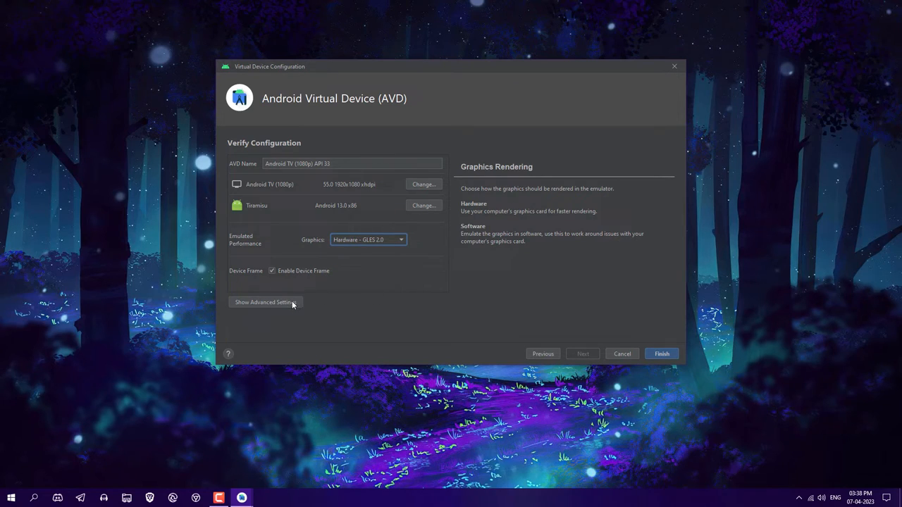
pyautogui.click(264, 301)
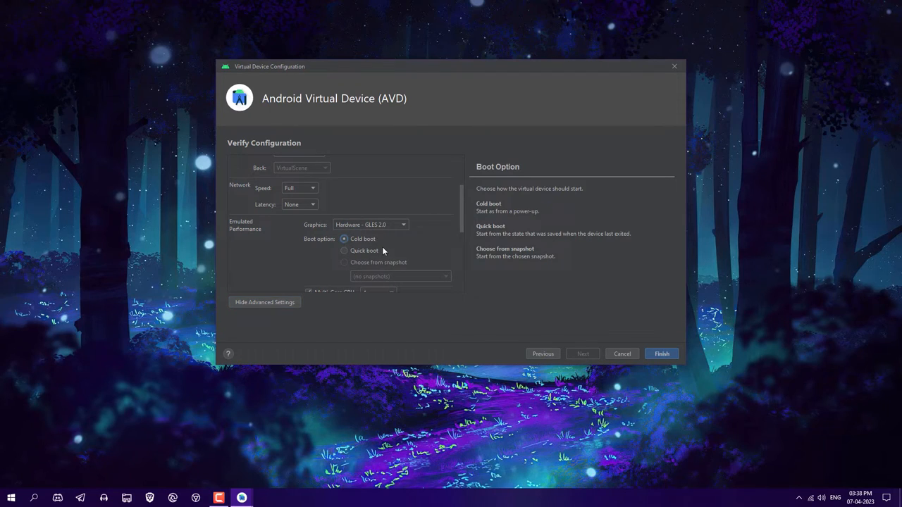
# - Create the device with 8 GB RAM, 20 GB internal storage and the tv_1080p skin
pyautogui.scroll(-3)
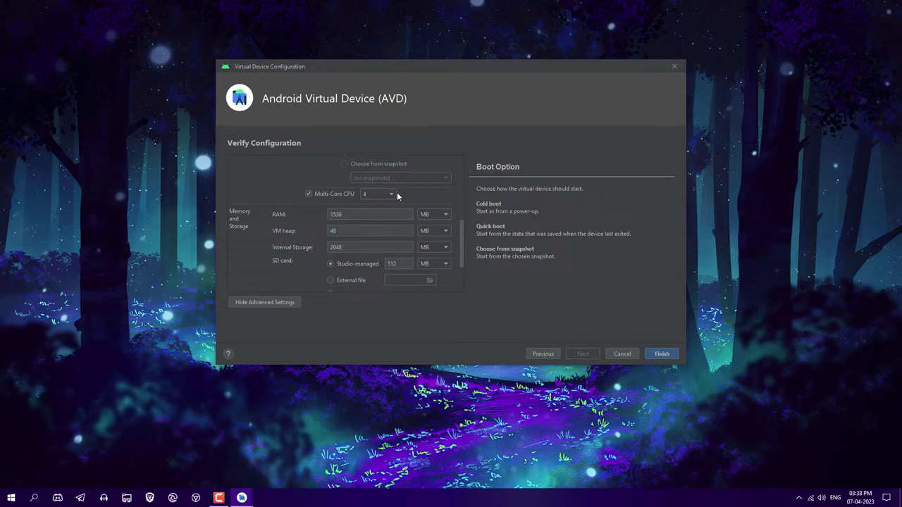
pyautogui.click(446, 214)
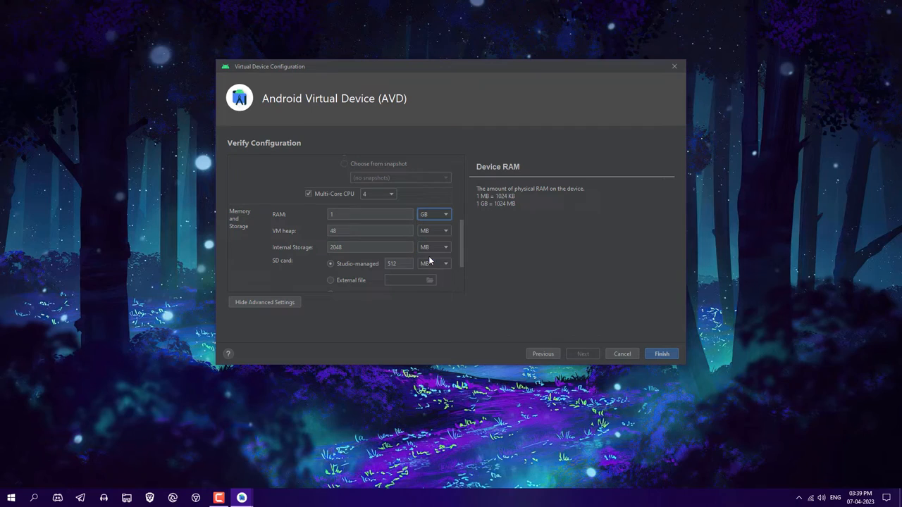
pyautogui.click(370, 214)
pyautogui.write('8')
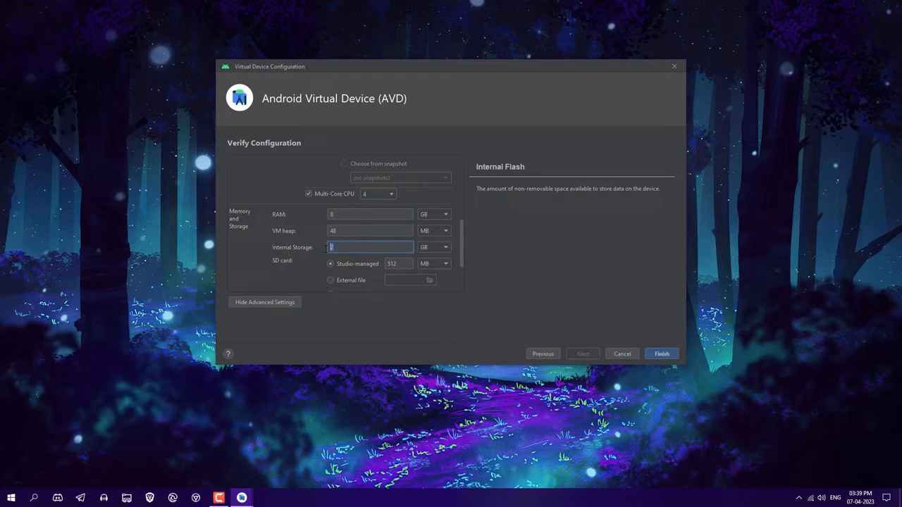
pyautogui.write('20')
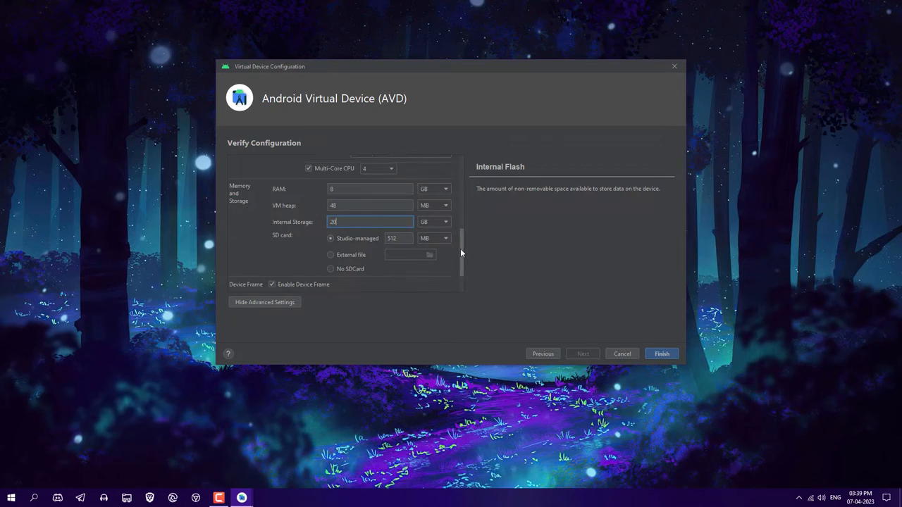
pyautogui.click(404, 255)
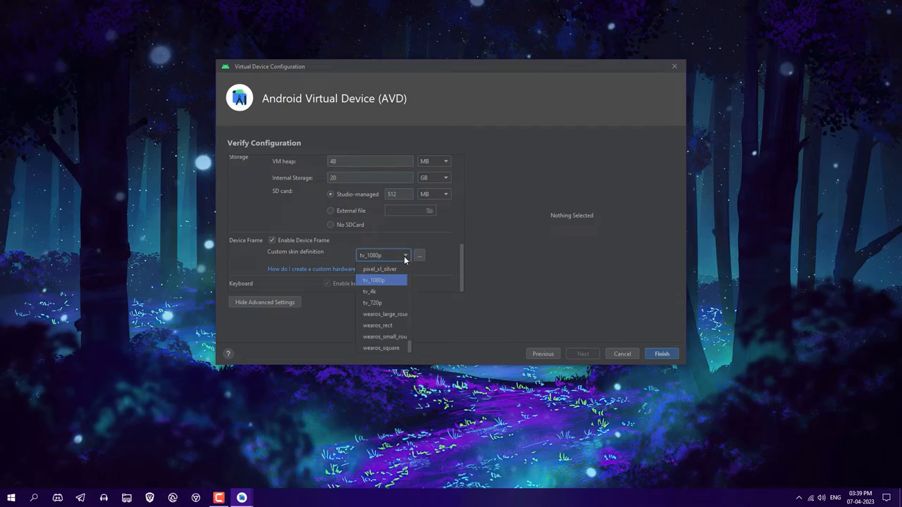
pyautogui.click(373, 279)
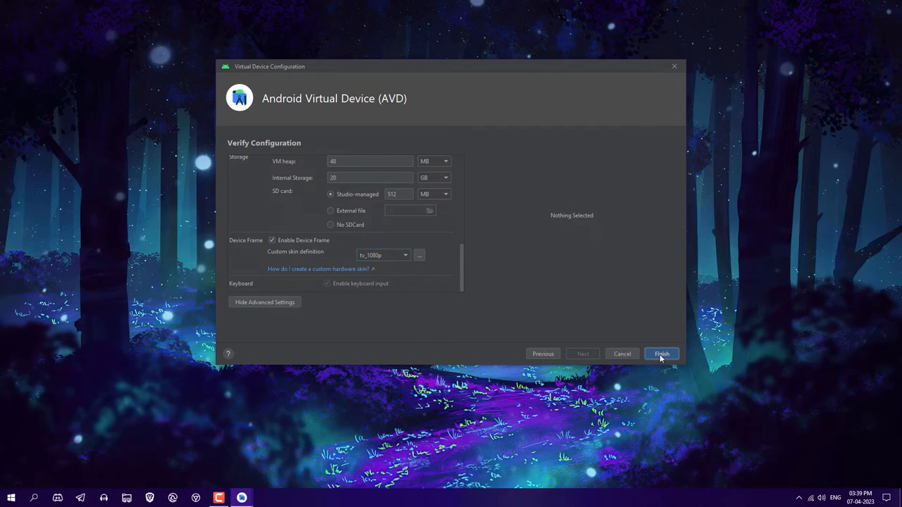
pyautogui.click(661, 354)
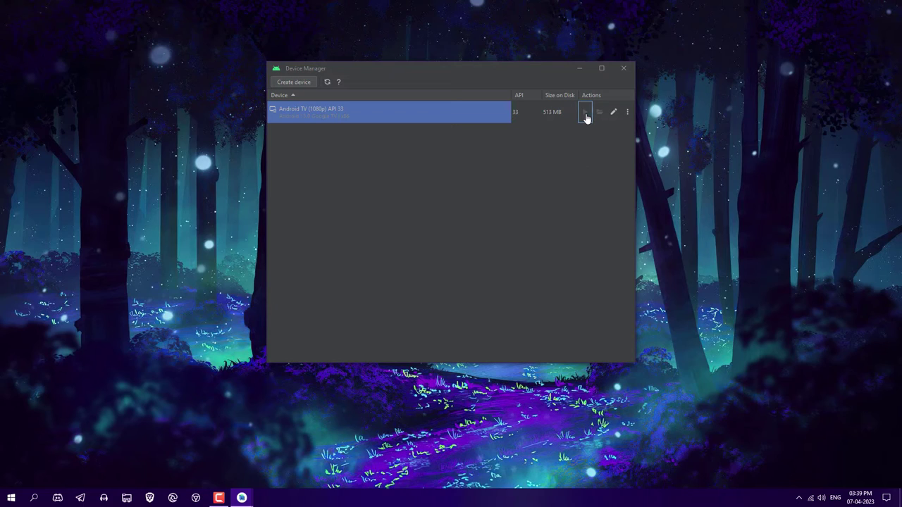
# - Launch the Android TV API 33 emulator from Device Manager and minimize the launch dialog
pyautogui.click(585, 112)
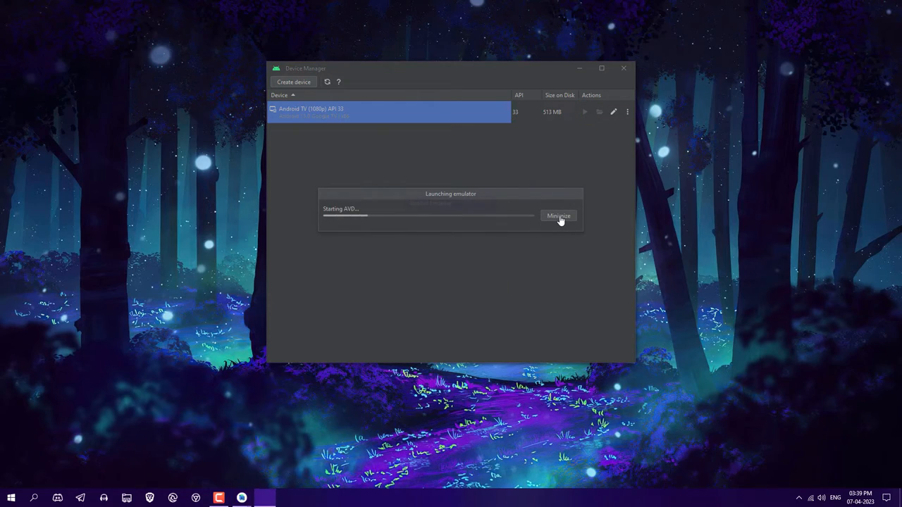
pyautogui.click(558, 216)
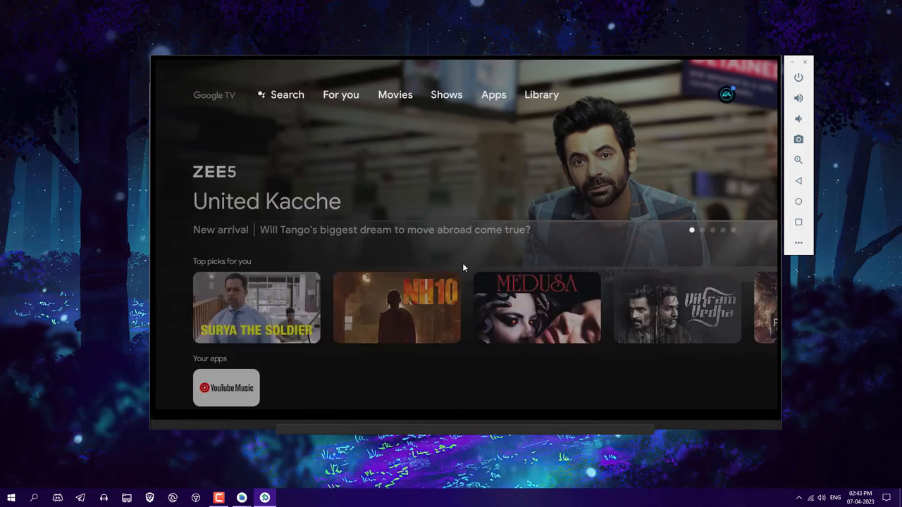
pyautogui.moveTo(299, 102)
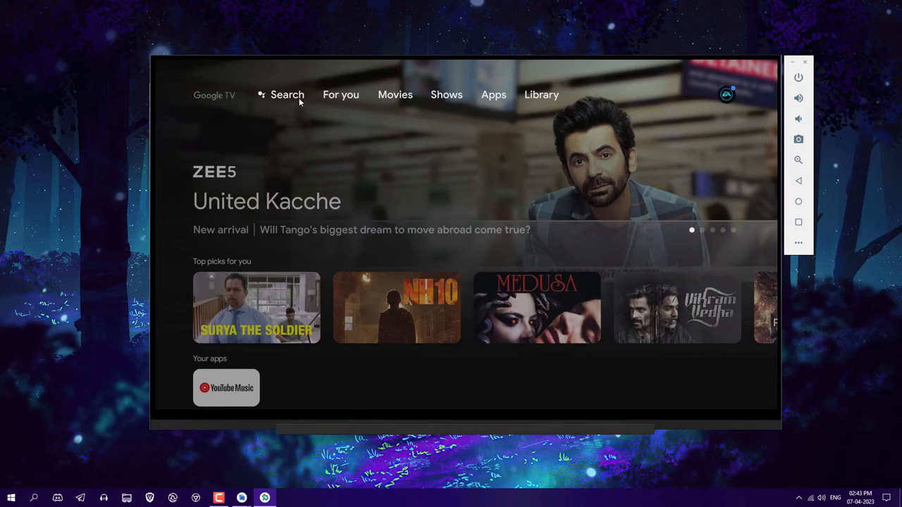
pyautogui.click(287, 94)
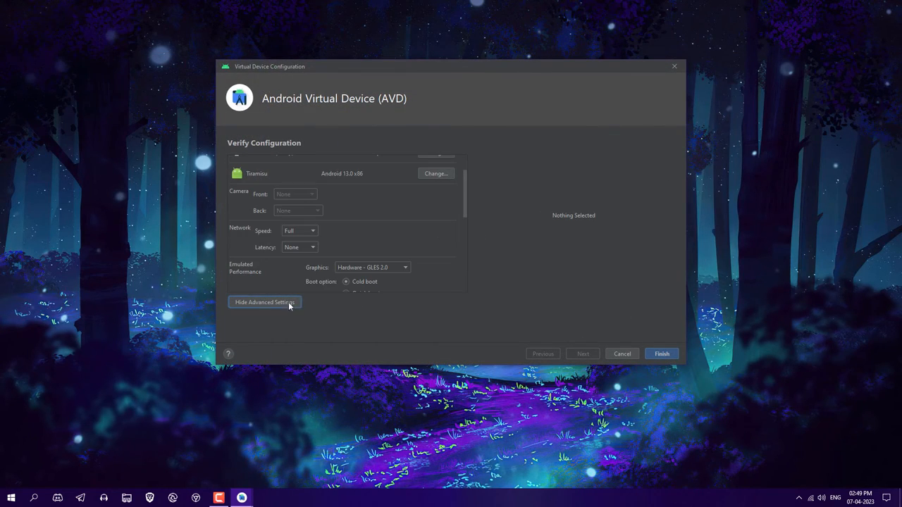
# - Change the TV AVD skin from No Skin to tv_1080p, save, and relaunch the emulator
pyautogui.scroll(-3)
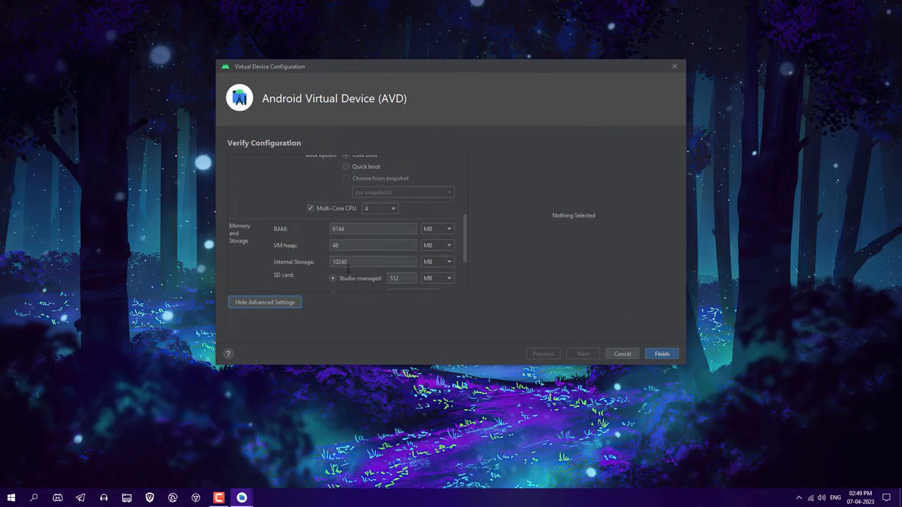
pyautogui.click(382, 255)
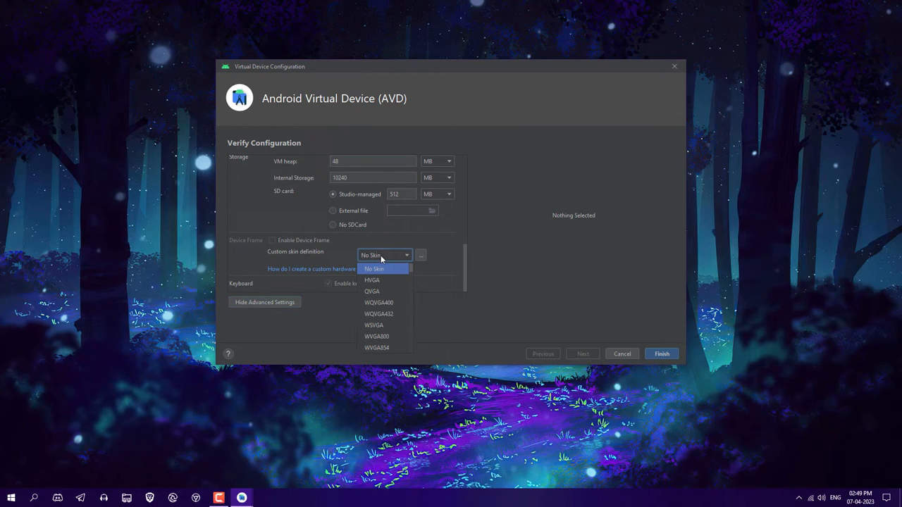
pyautogui.moveTo(398, 270)
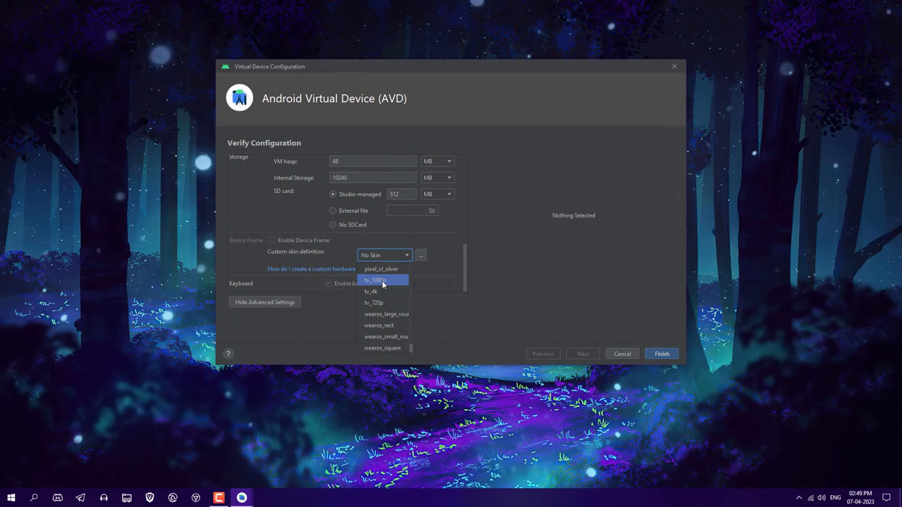
pyautogui.click(374, 280)
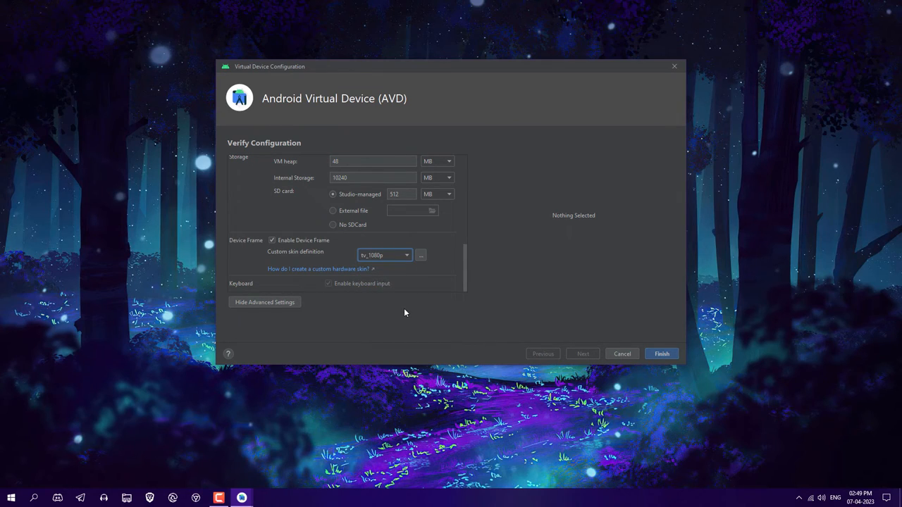
pyautogui.click(661, 354)
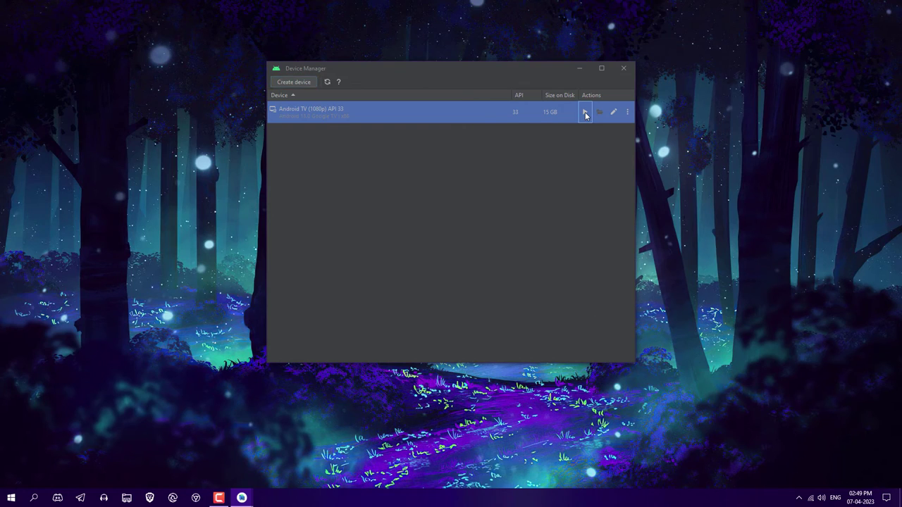
pyautogui.click(585, 111)
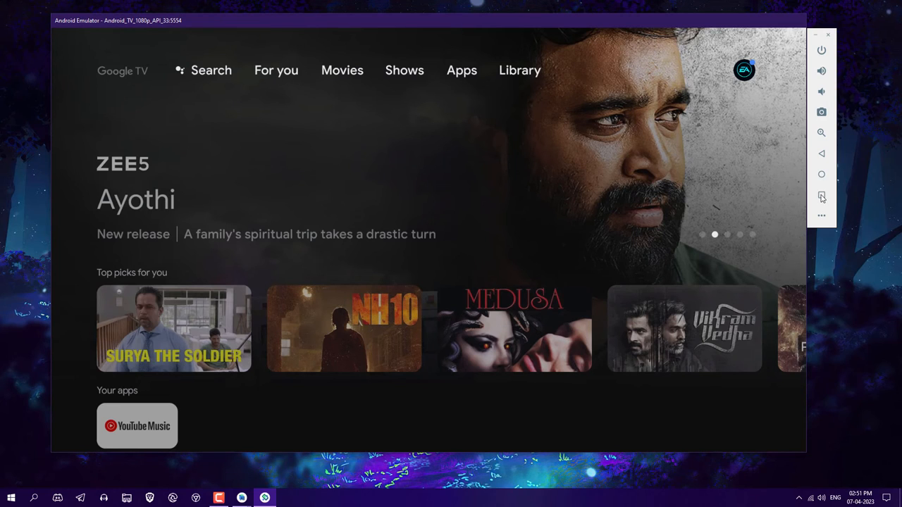
# - Select Google TV on the home screen to reach its Play Store page
pyautogui.click(683, 328)
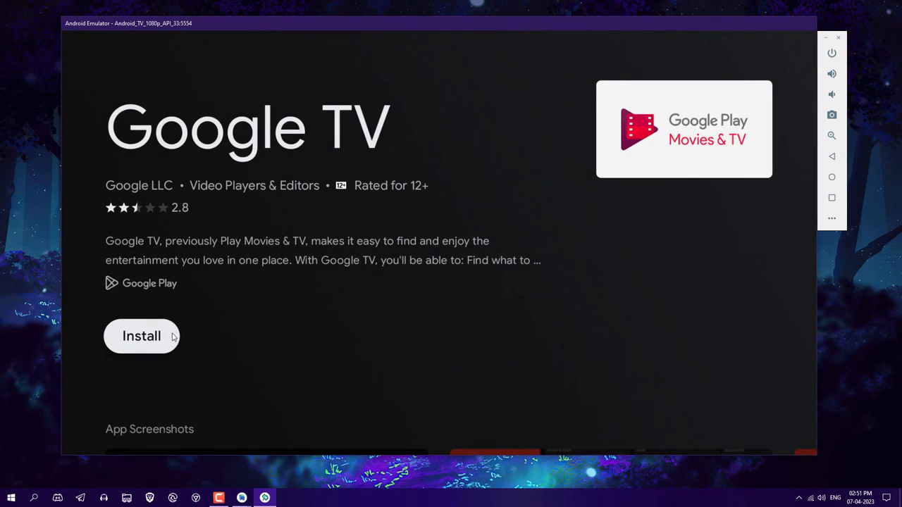
pyautogui.moveTo(815, 169)
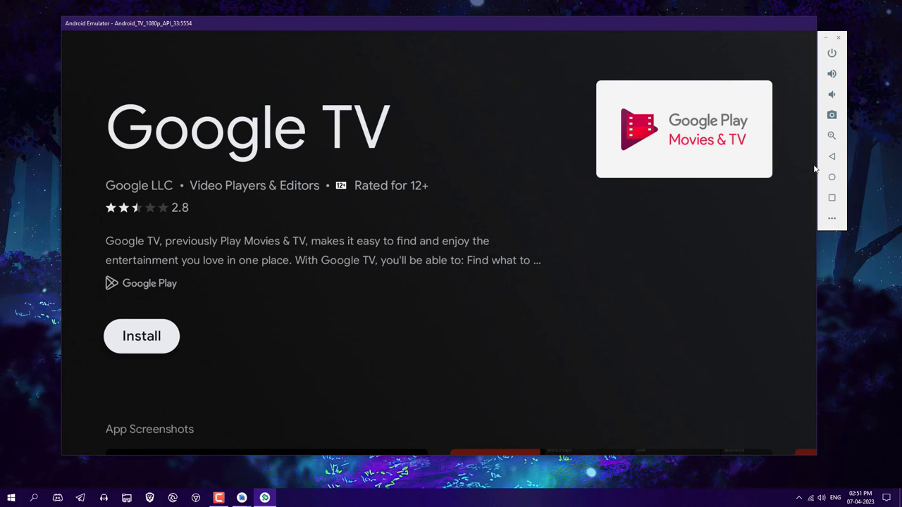